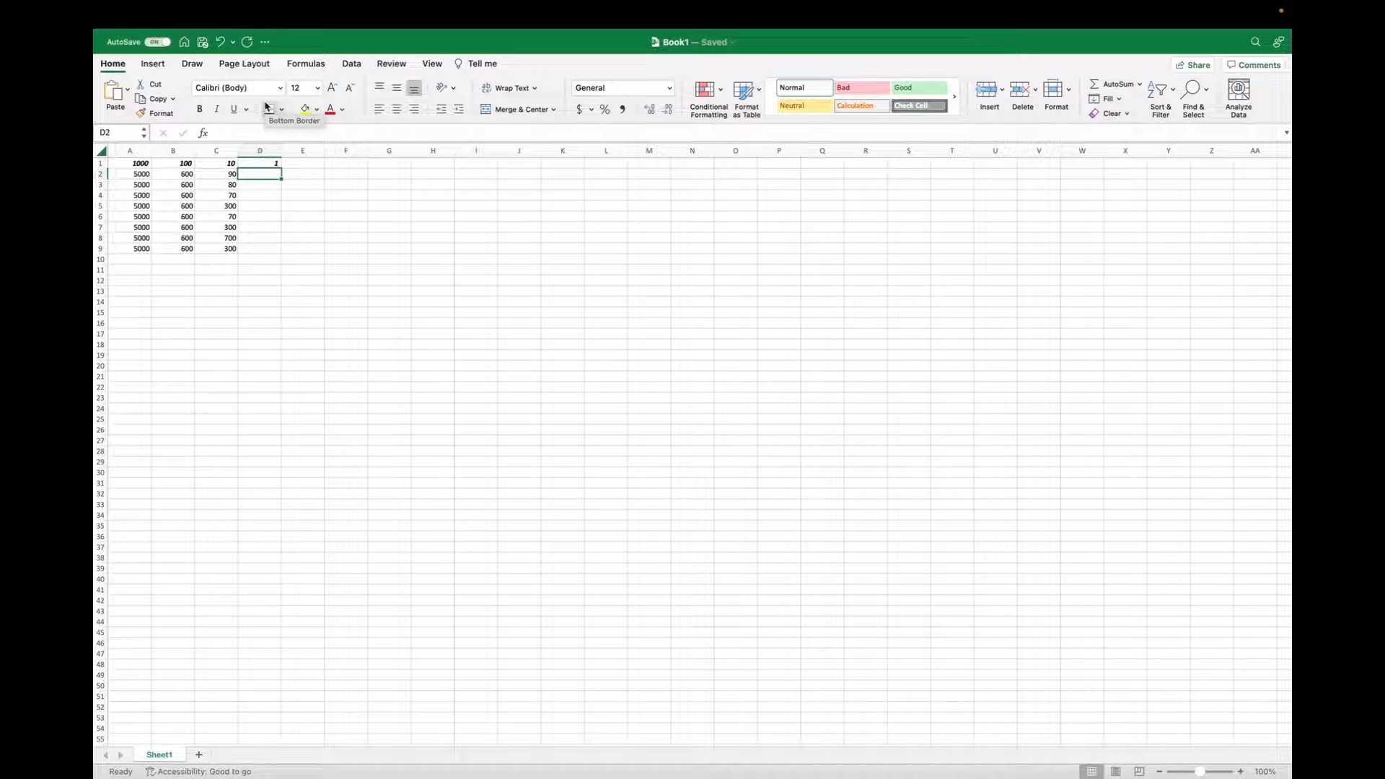
{"action": "mouse_move", "coordinate": [216, 83]}
{"action": "type", "text": "="}
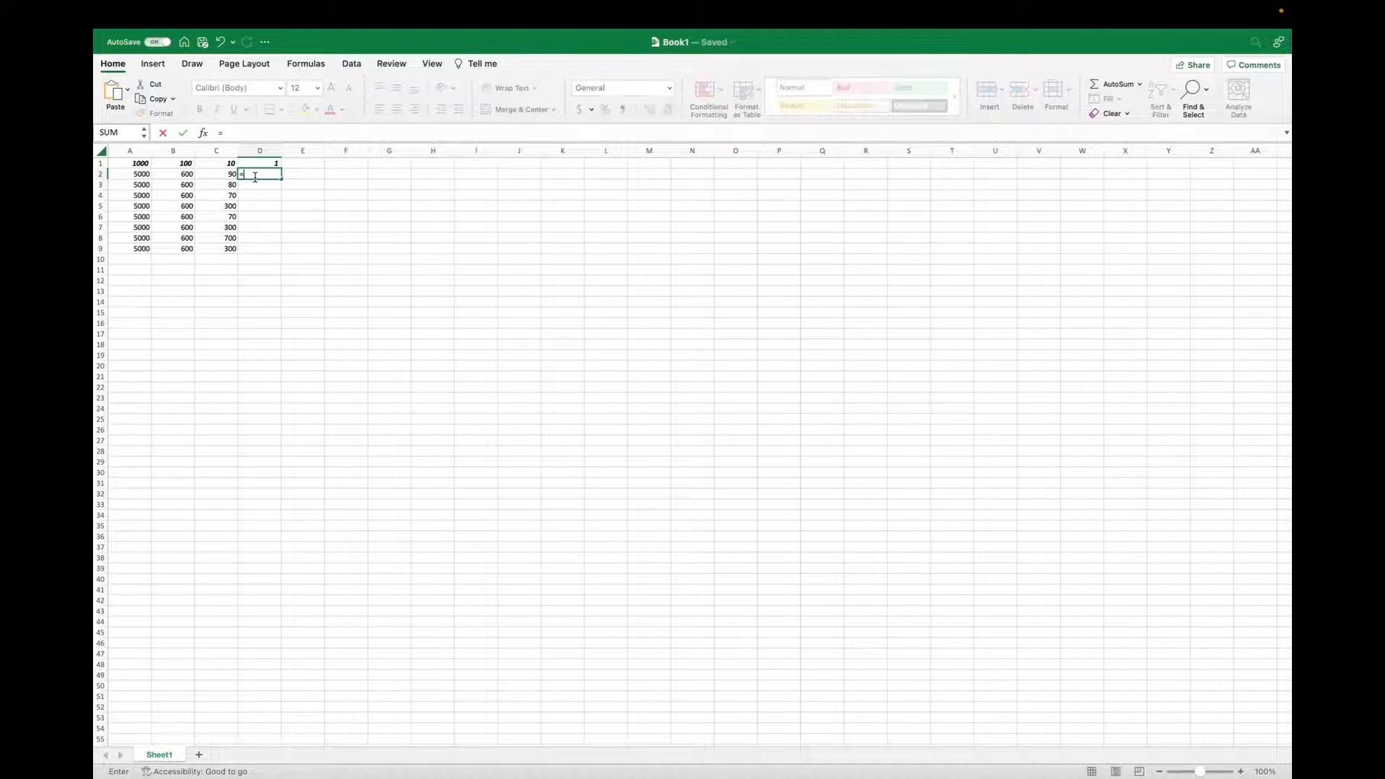
- Enter =sum(b1+21 in D2, returning 121
{"action": "type", "text": "sum(b1"}
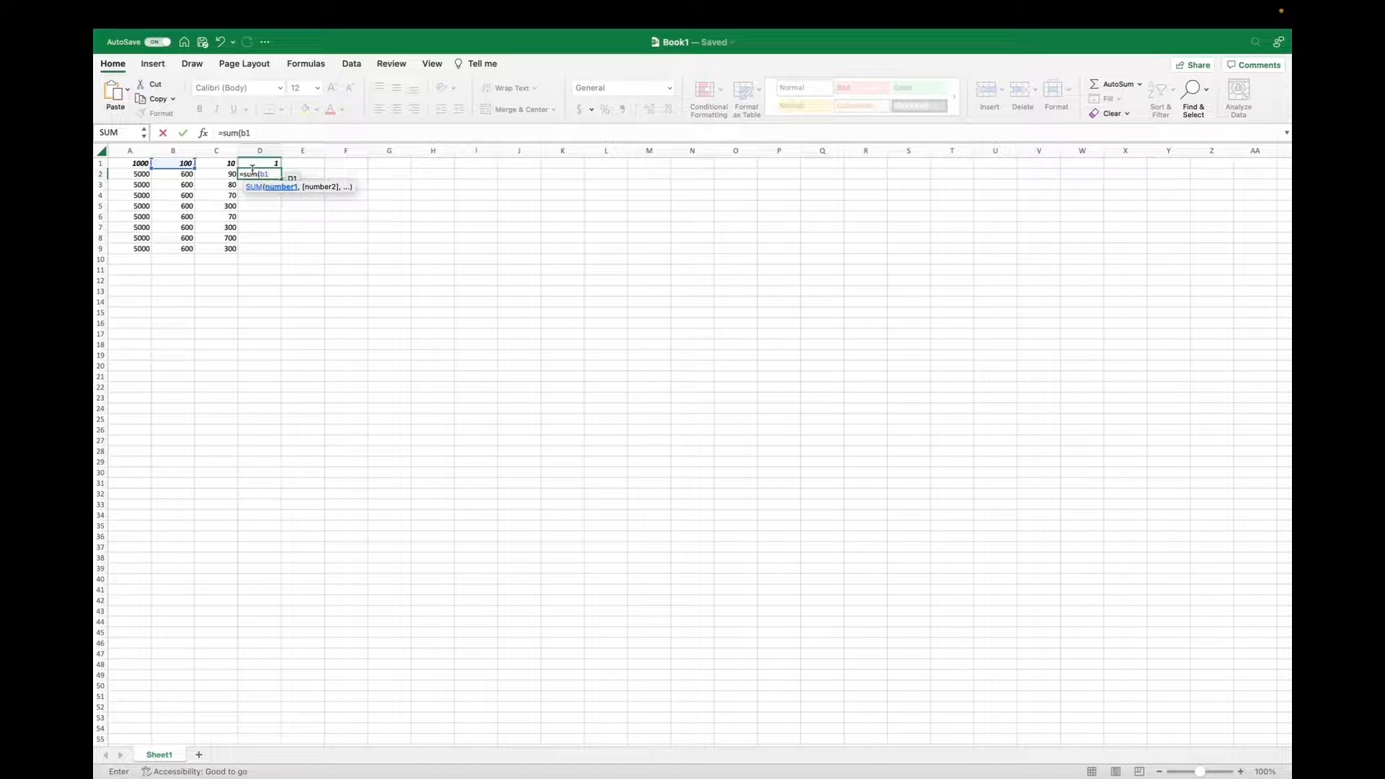
{"action": "type", "text": "+"}
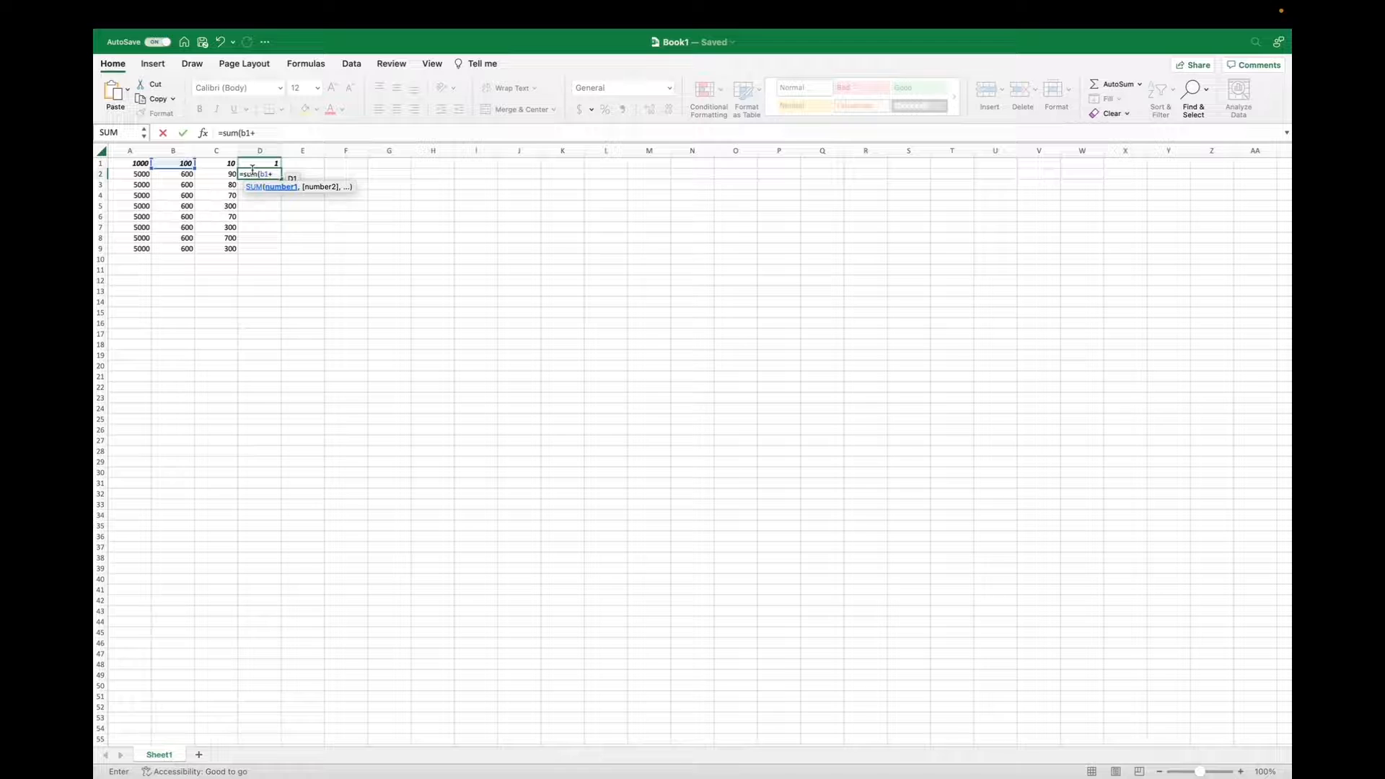
{"action": "type", "text": "2"}
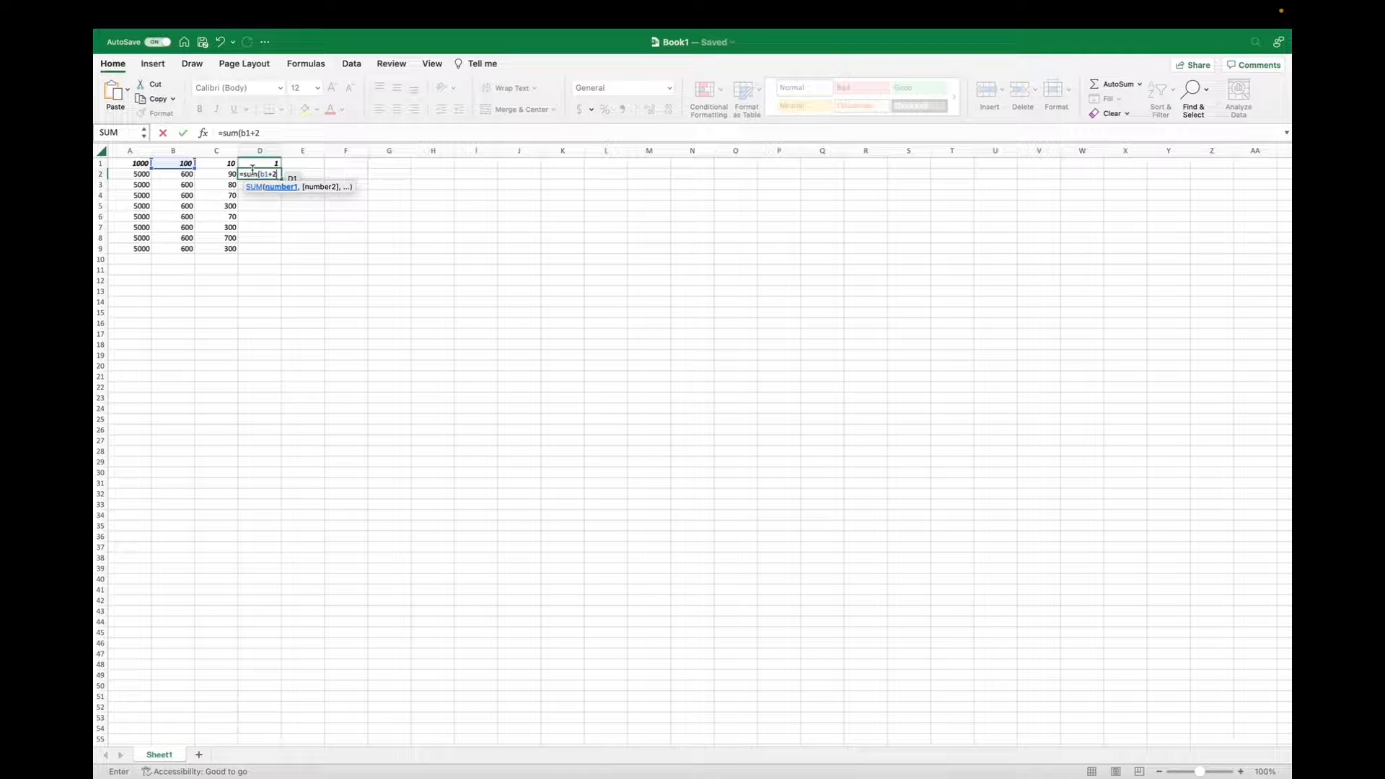
{"action": "type", "text": "1"}
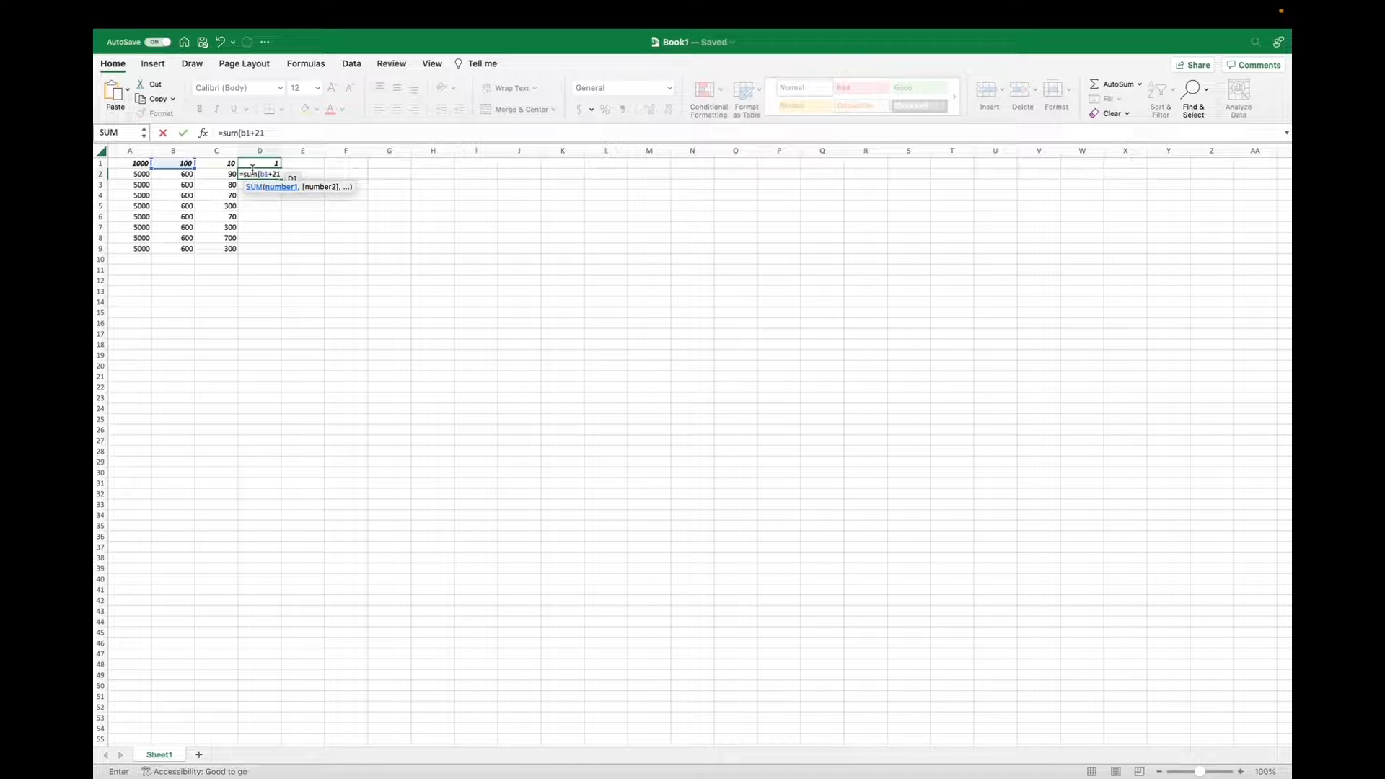
{"action": "key", "text": "Return"}
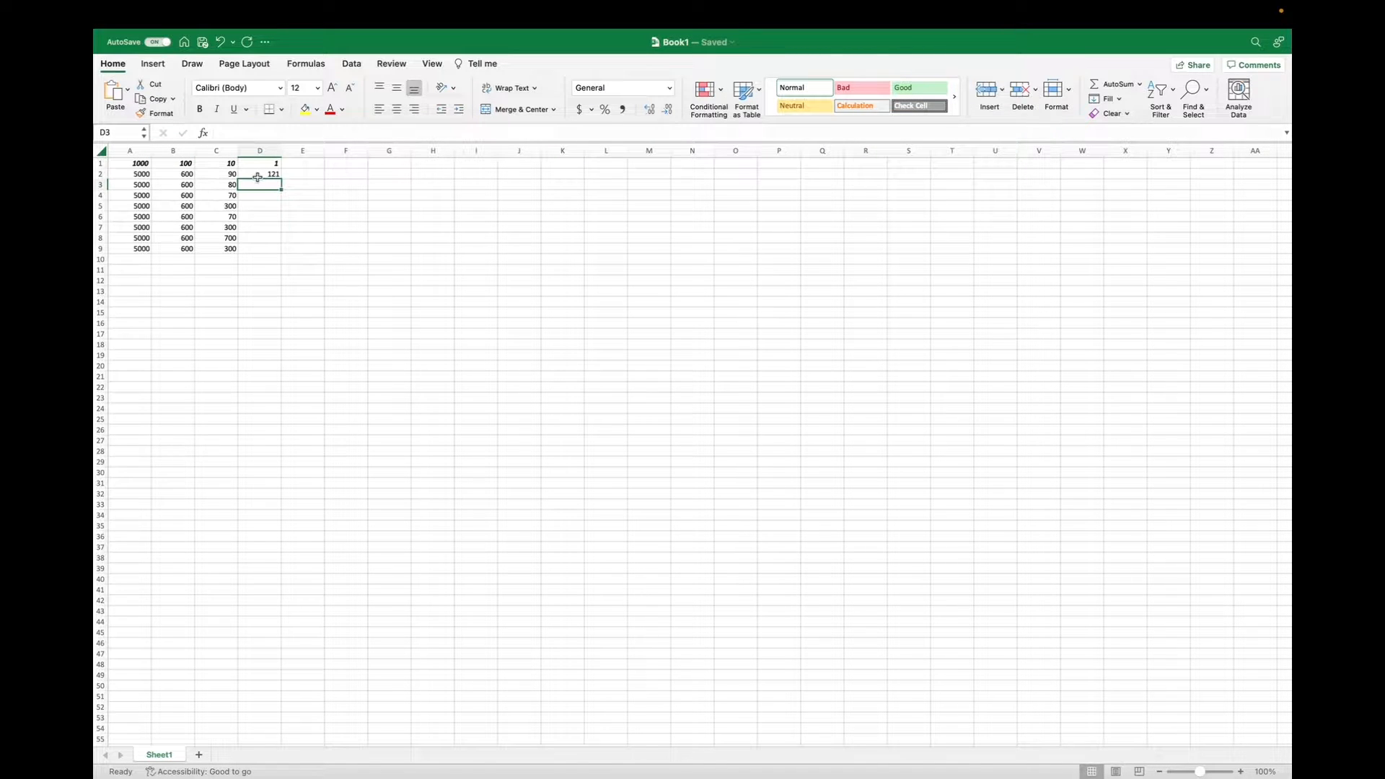
{"action": "mouse_move", "coordinate": [250, 191]}
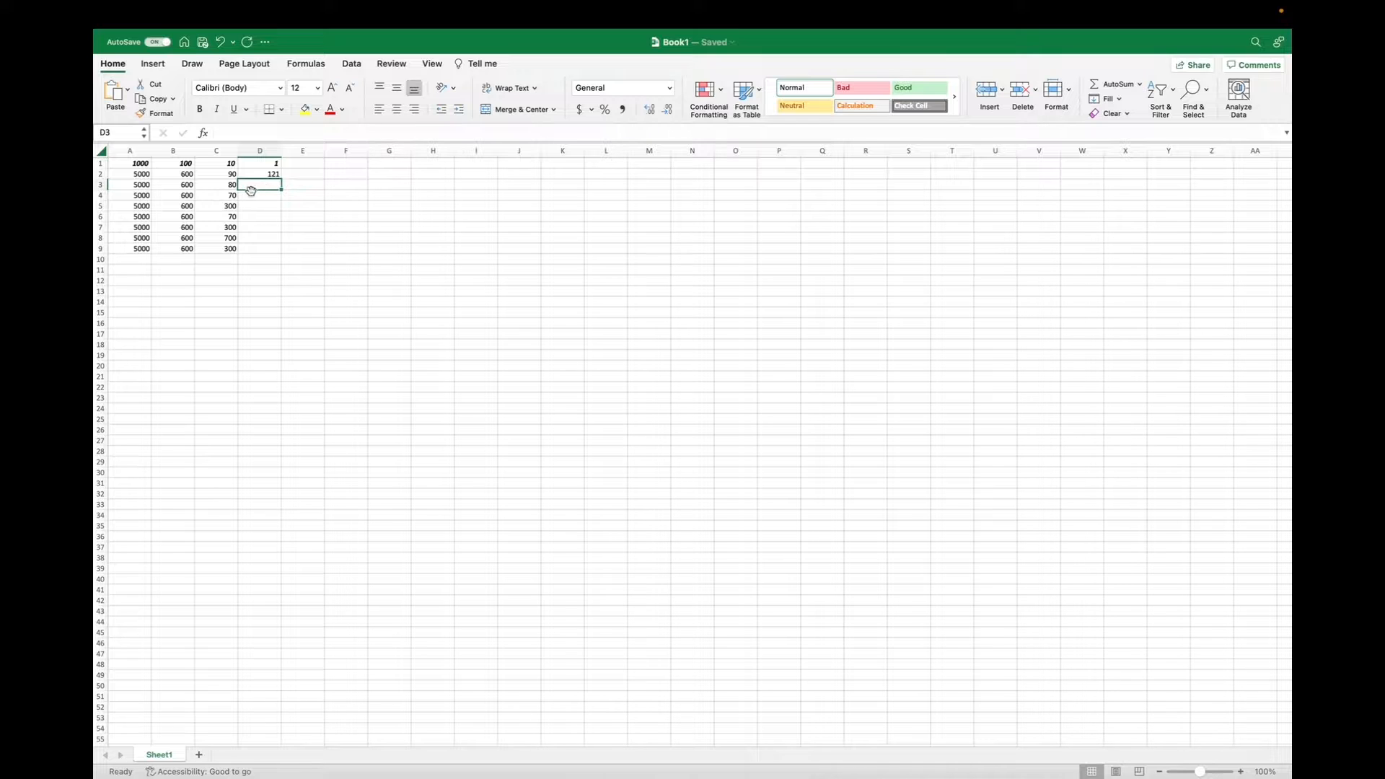
{"action": "mouse_move", "coordinate": [250, 204]}
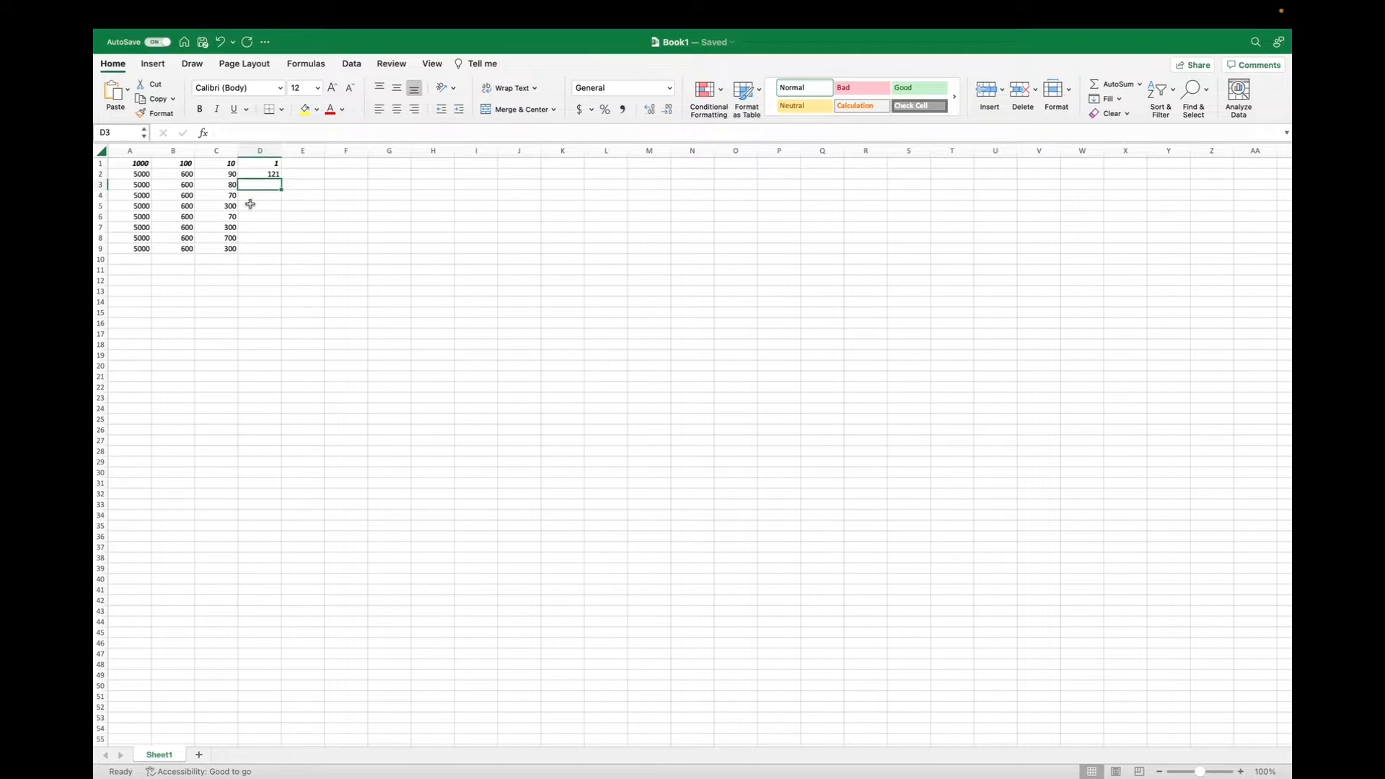
- Fill the D2 formula down through D9 so D3:D9 show 621
{"action": "left_click", "coordinate": [260, 173]}
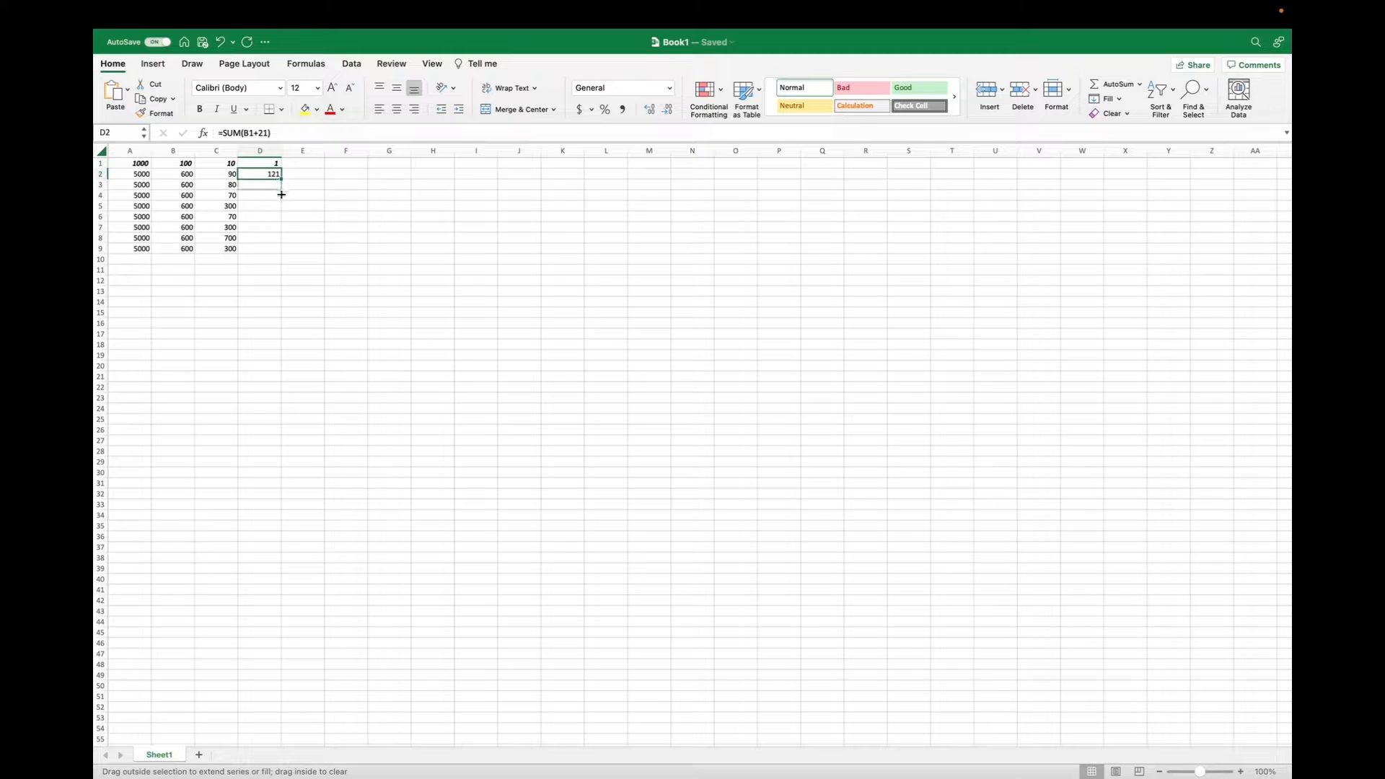
{"action": "left_click_drag", "start_coordinate": [260, 174], "coordinate": [259, 249]}
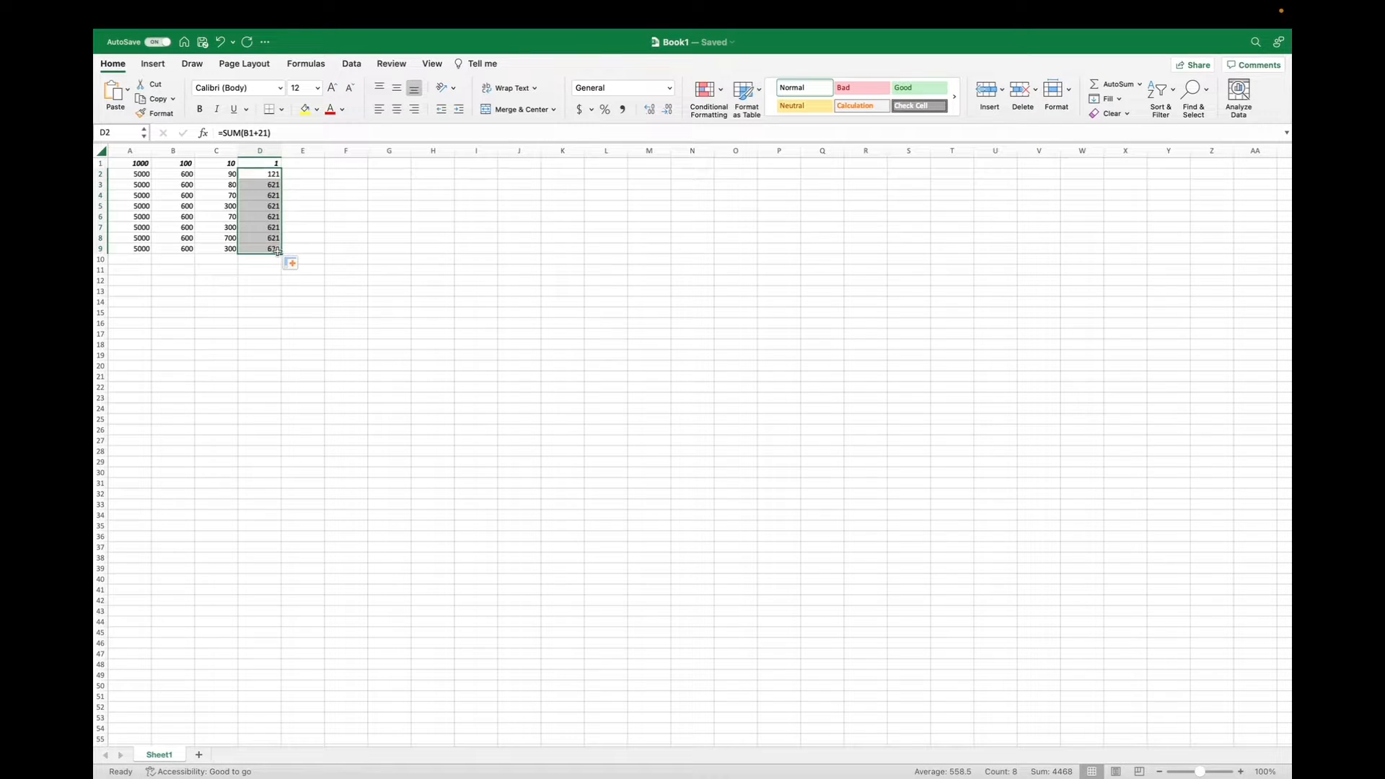
{"action": "left_click", "coordinate": [303, 227]}
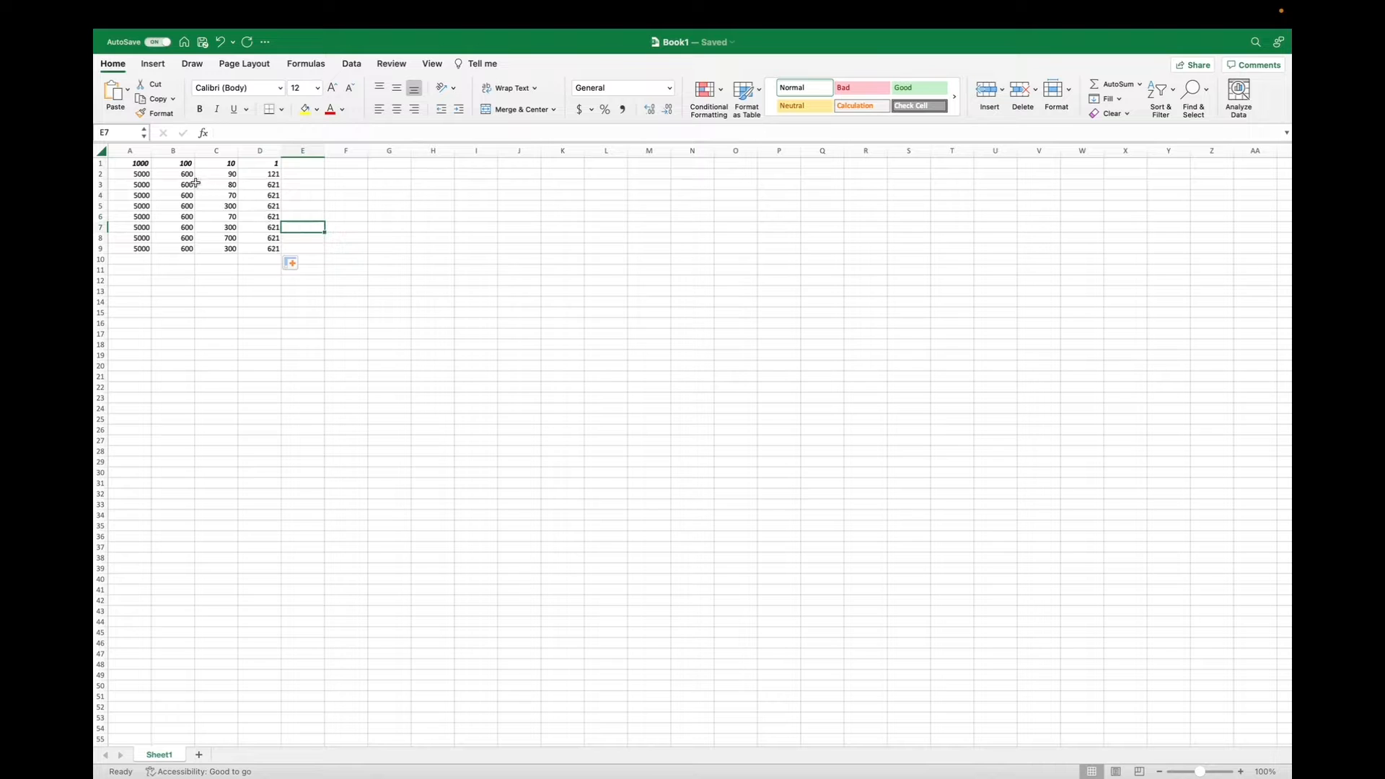